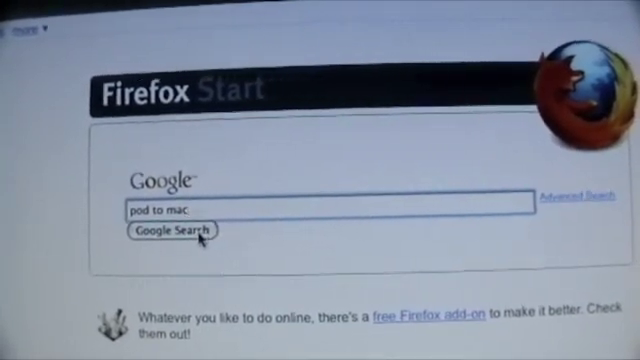
# Step: Submit the Google search for 'pod to mac' from the Firefox Start page
pyautogui.click(169, 234)
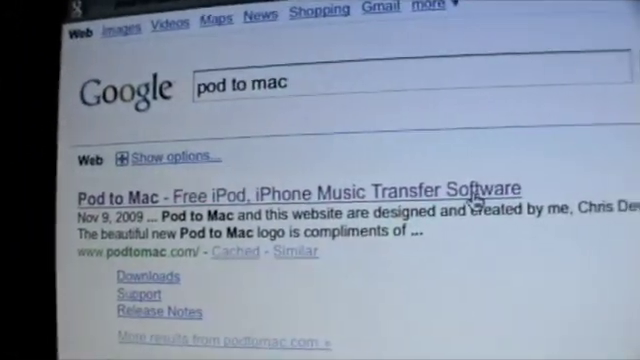